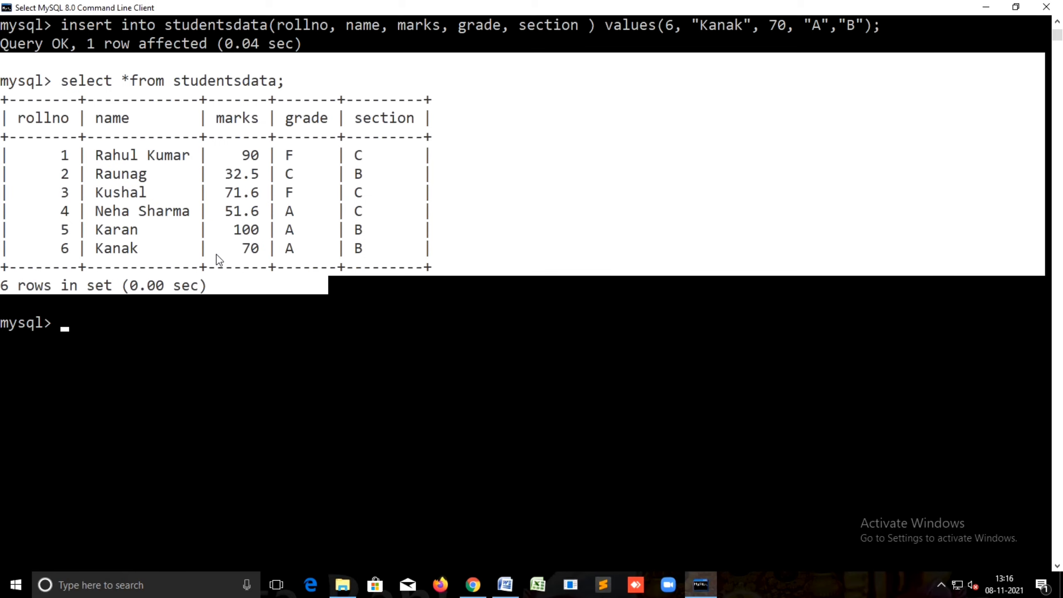
Insert roll number 6 student Pawan (80 marks, grade B, section A) and list studentsdata.
drag(60, 81, 250, 81)
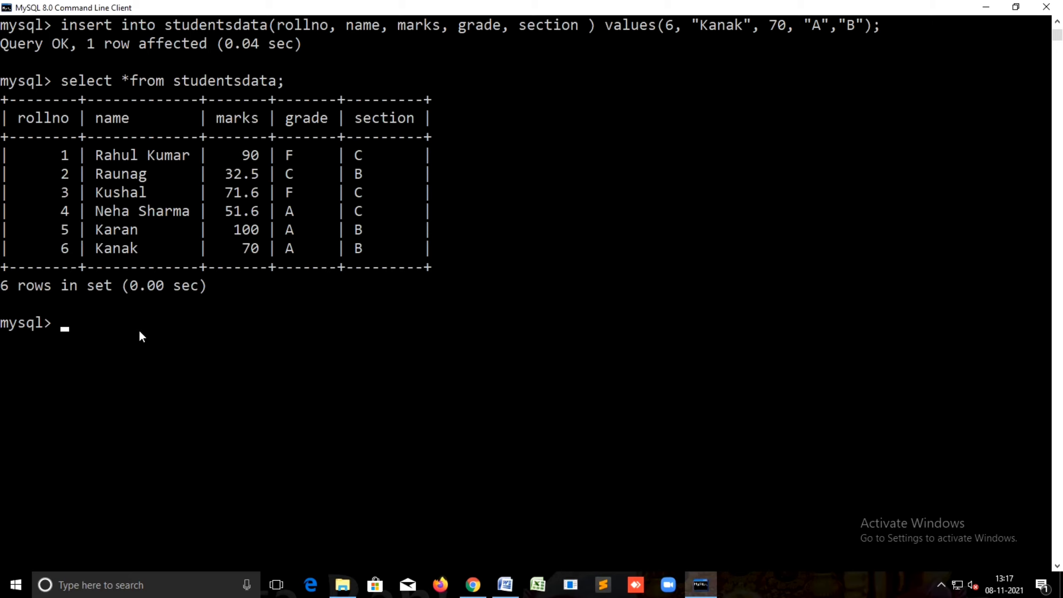
text(insert into studentsdata(rollno, name, marks, grade, section ) values(5, "Karan", 100, "A","B");)
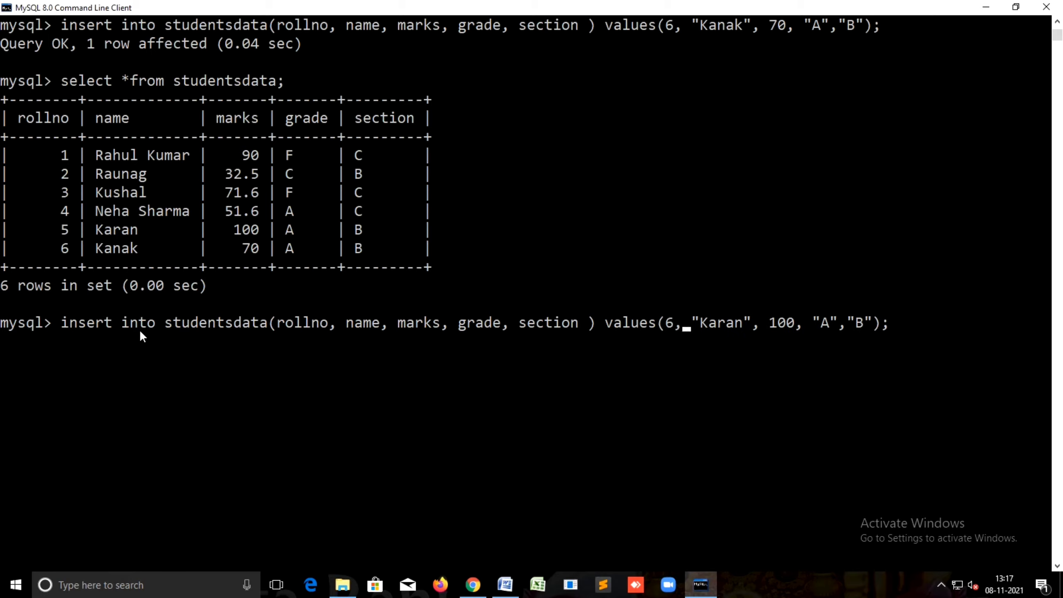
text(n)
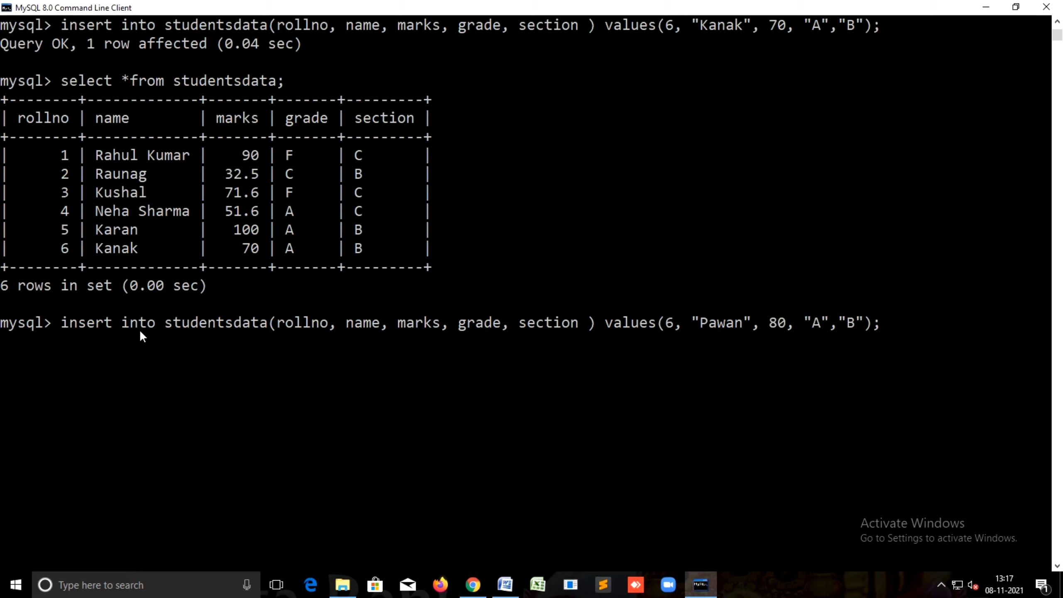
text(B)
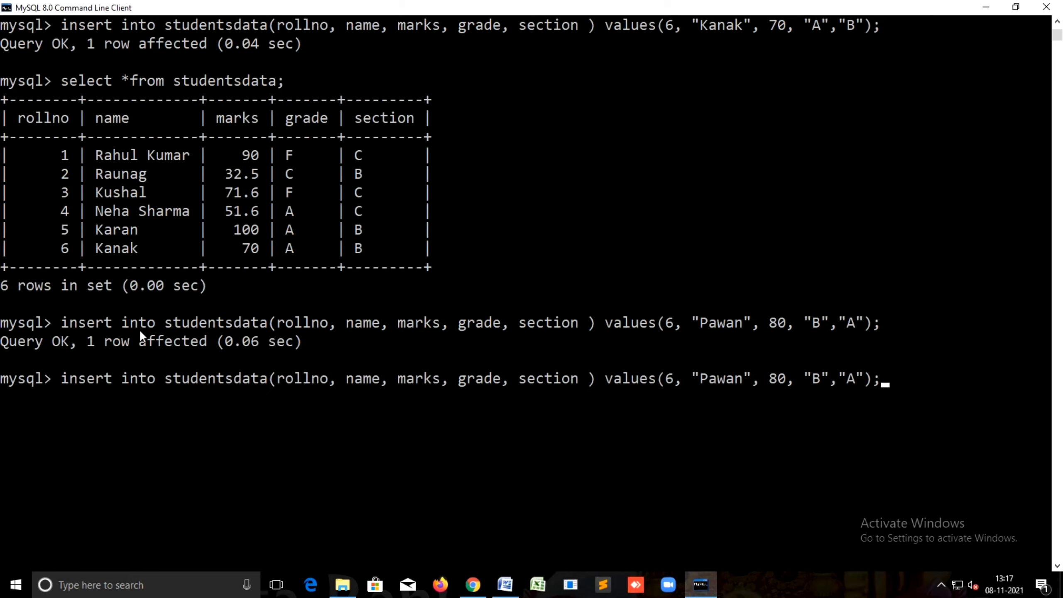
text(select *from studentsdata;)
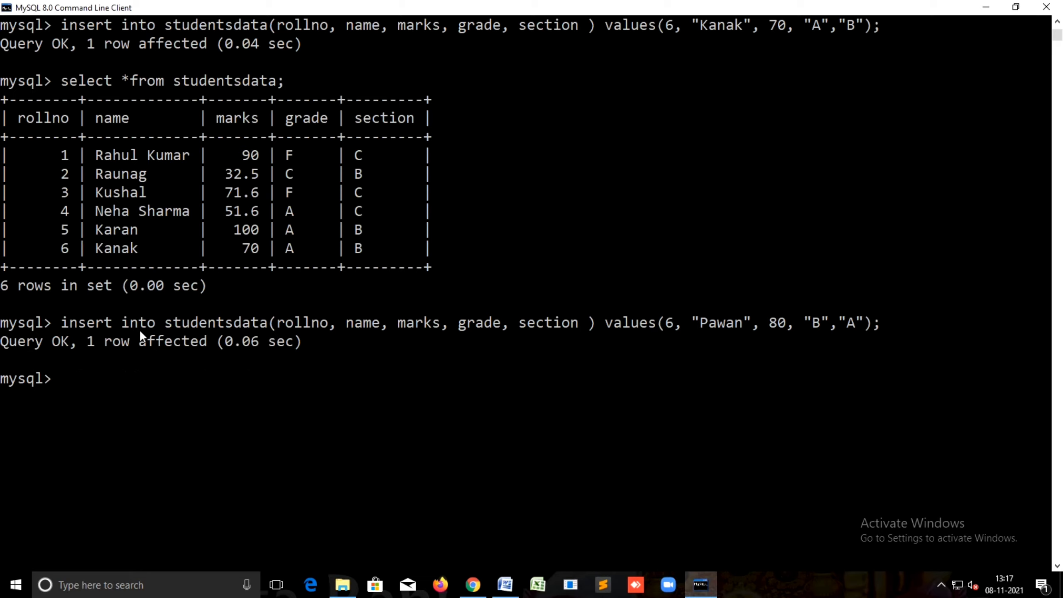
text(delete from)
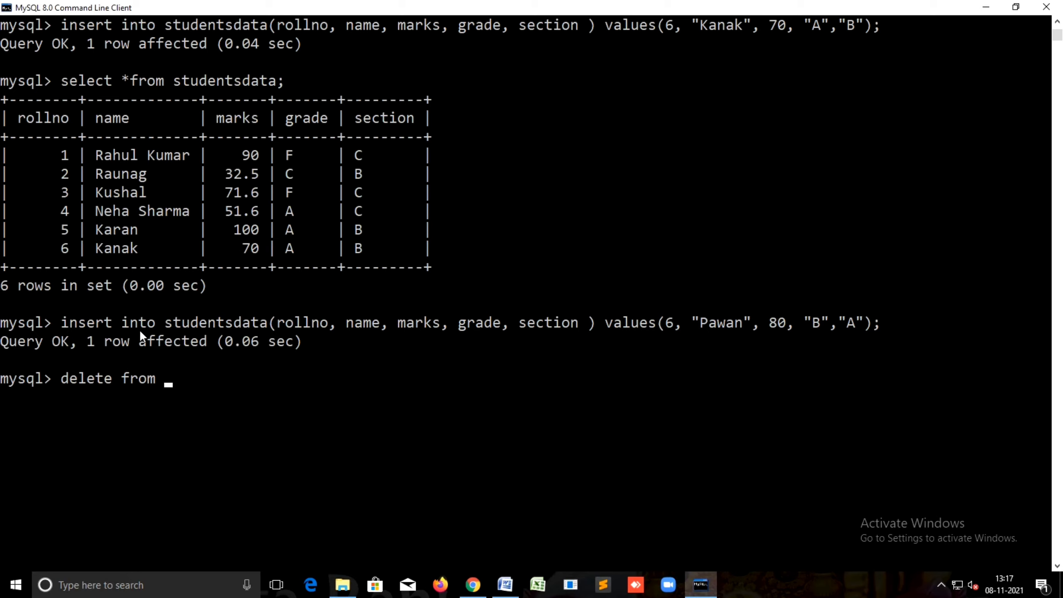
Run DELETE FROM studentsdata WHERE rollno=6 to drop both roll number 6 rows.
text(studentsda)
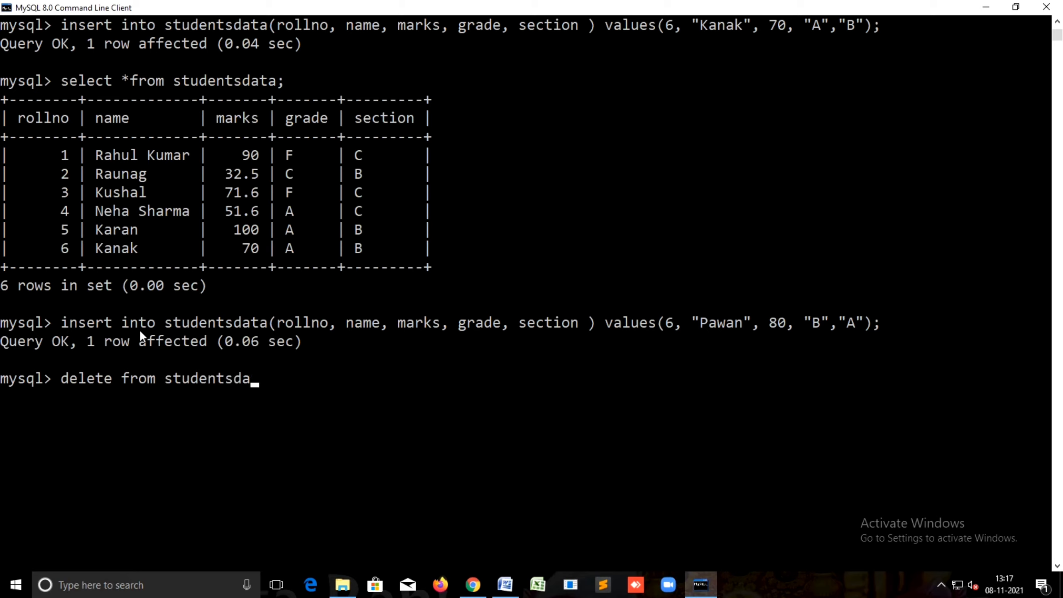
text(where)
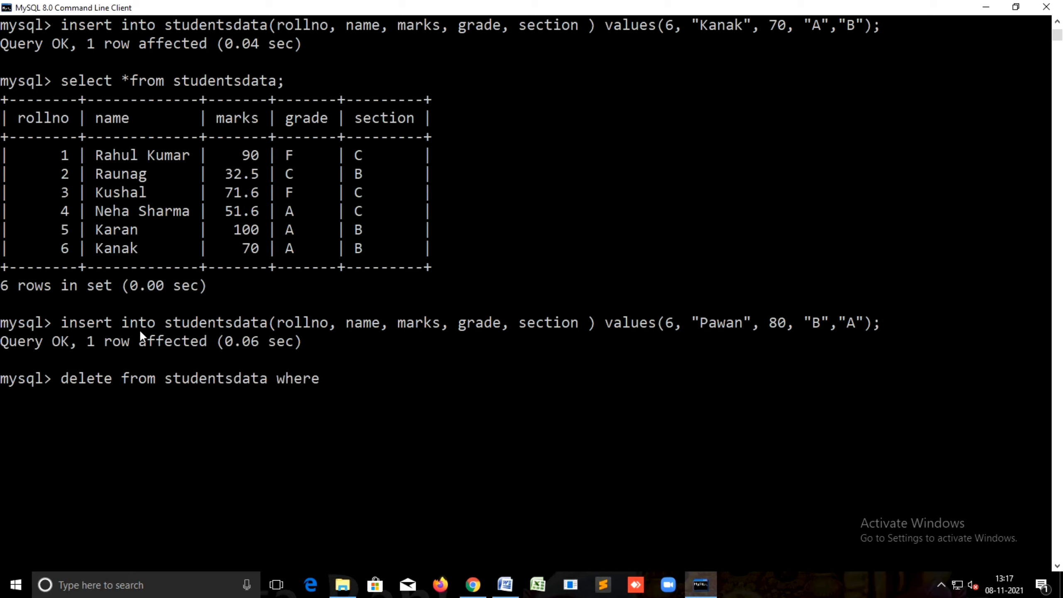
text(rollno=)
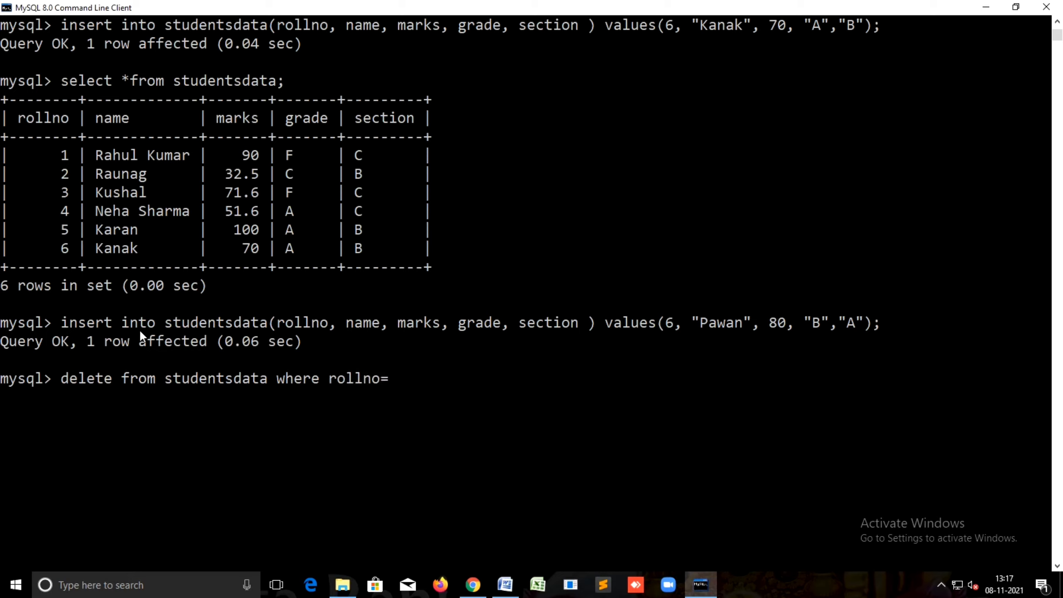
text(6;)
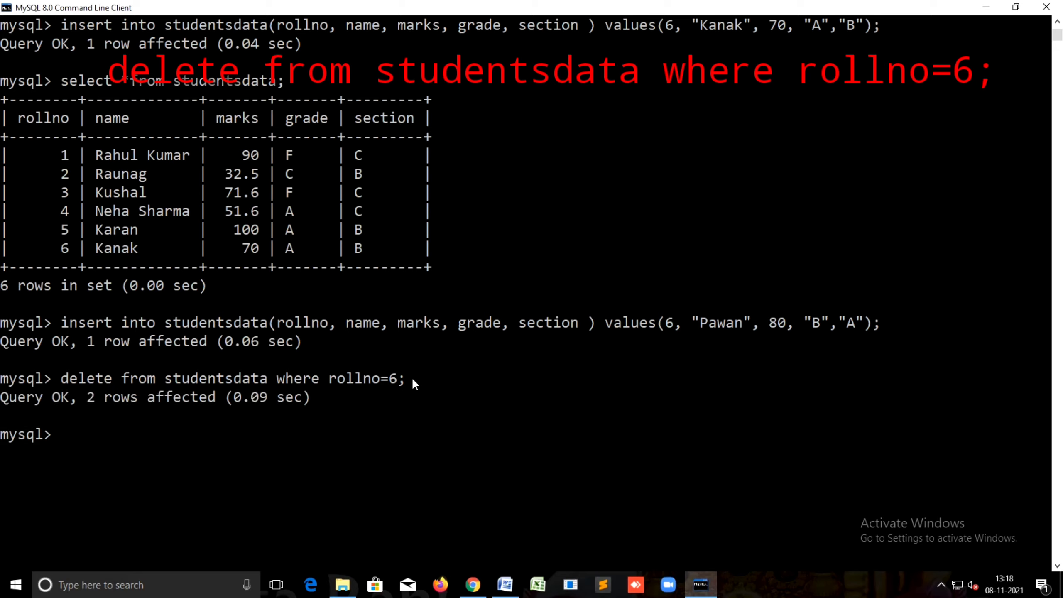
text(sele)
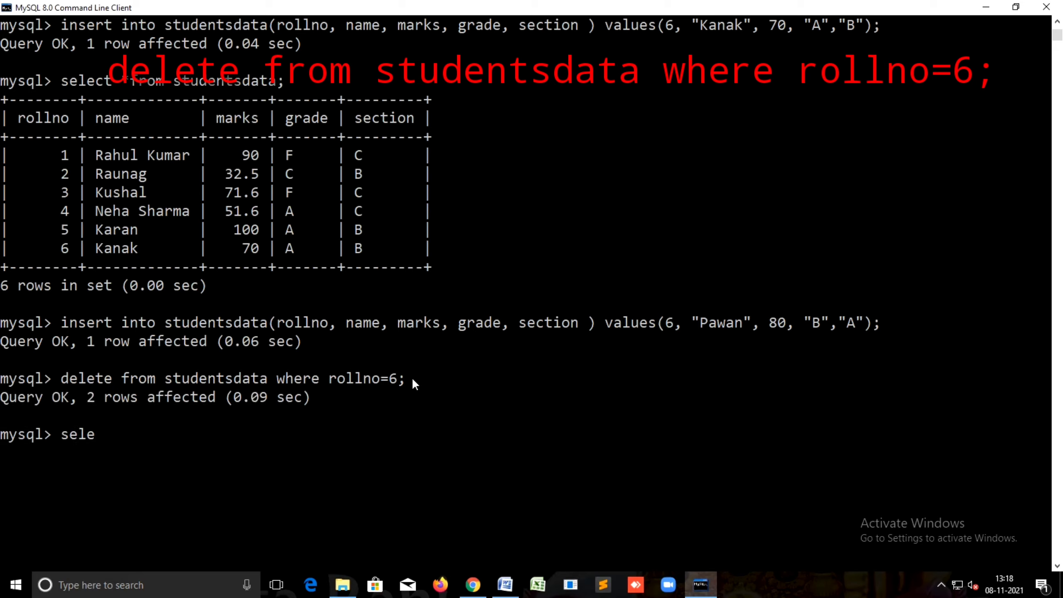
text(ct * form)
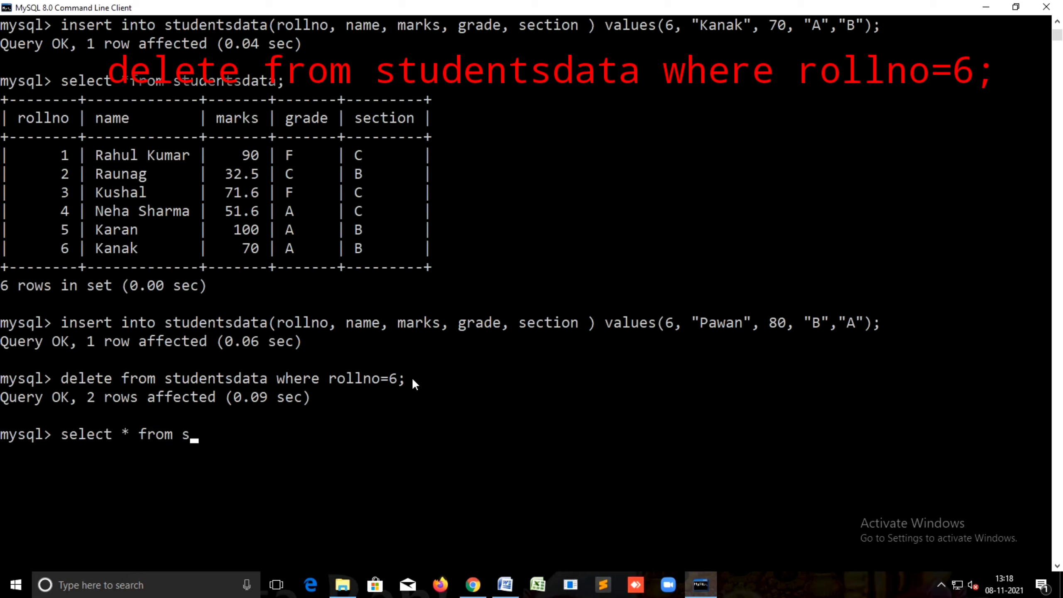
Run SELECT * FROM studentsdata to show the five students with roll numbers 1–5.
text(tudentsdata)
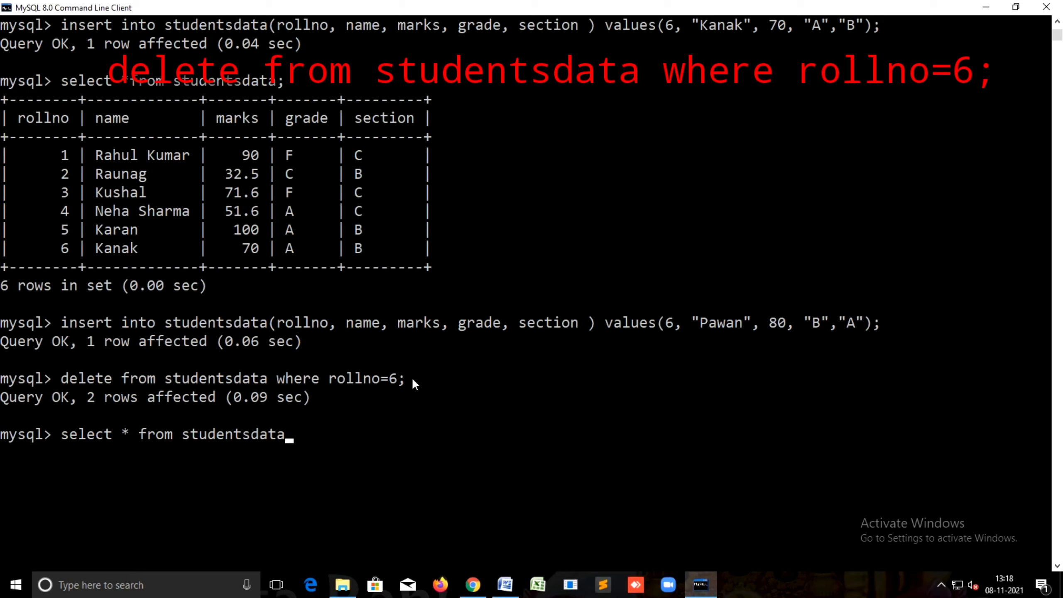
text(;)
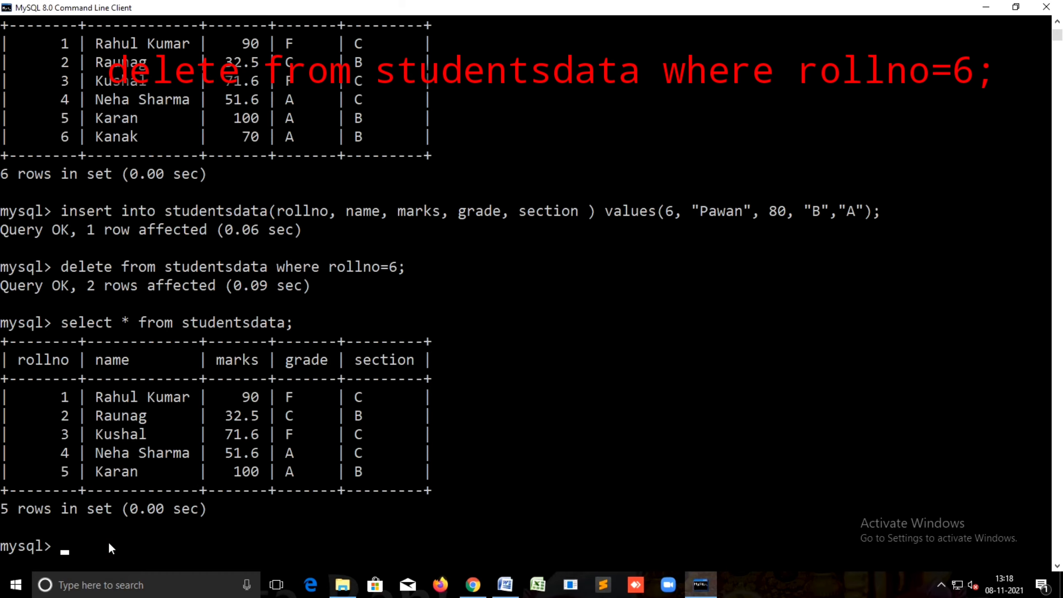
text(delete from studentsdata where rollno=6;)
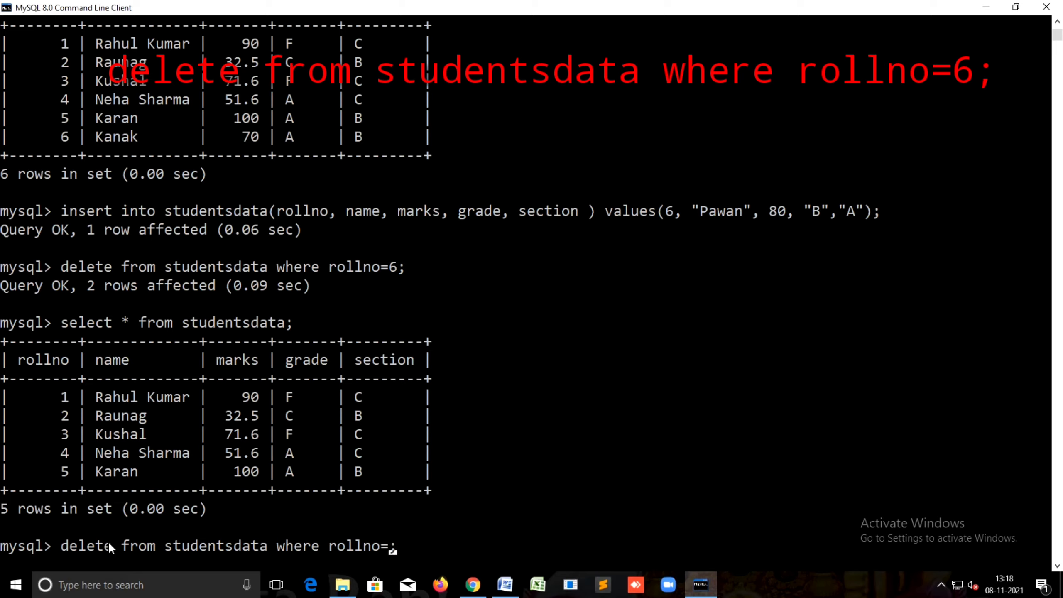
Try listing the table with the misspelled name 'studnets'.
text(5)
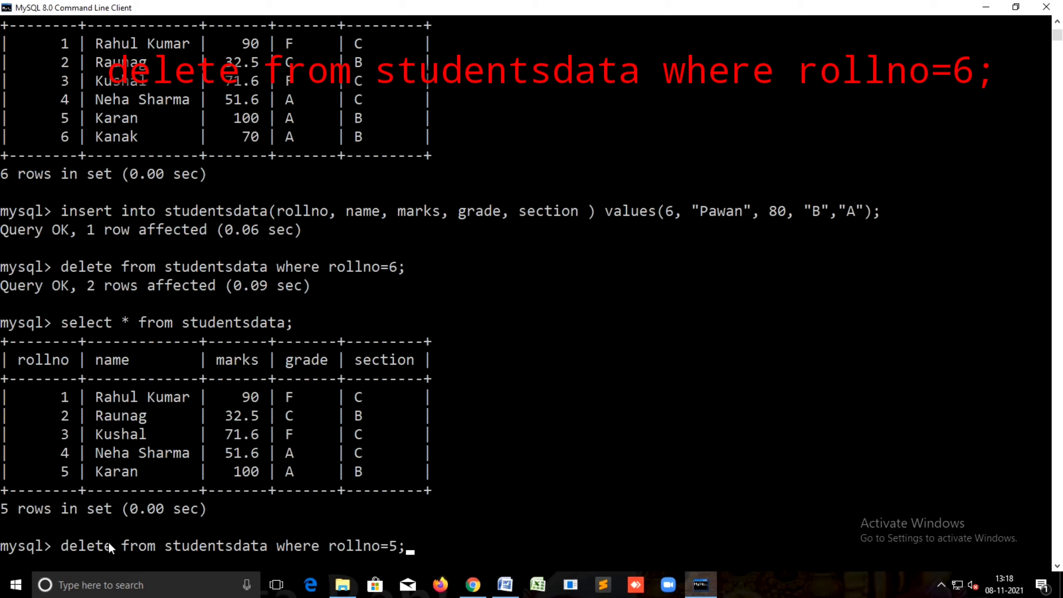
mouse_move(368, 138)
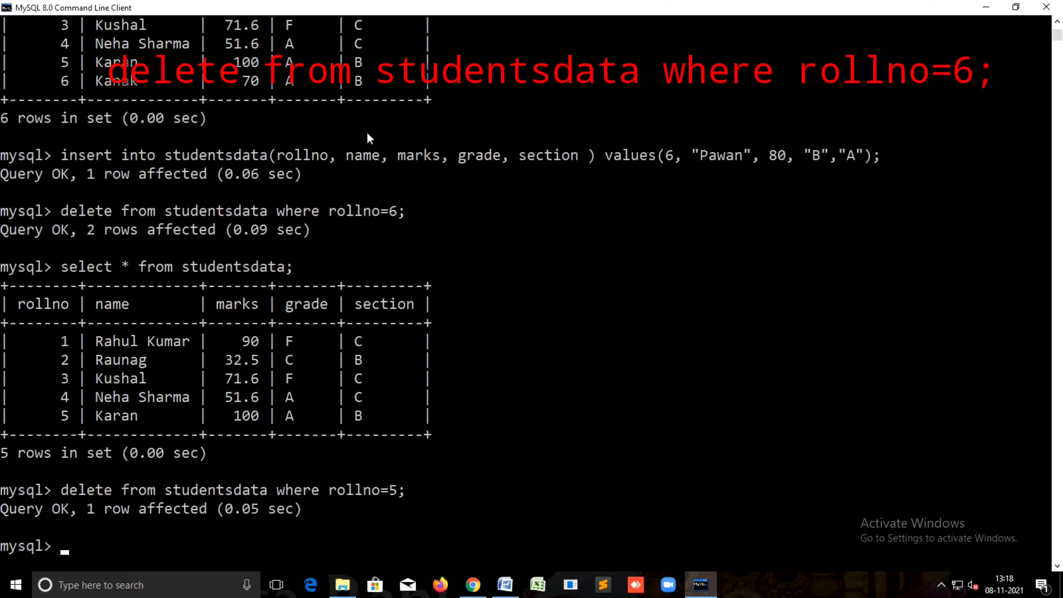
text(select * for)
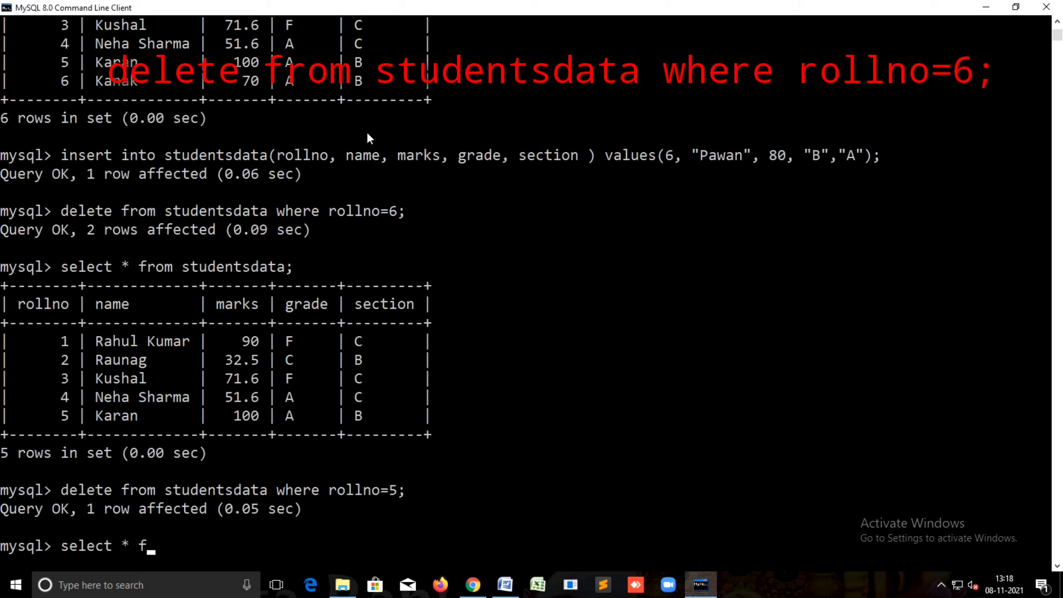
text(rom studnetsdata;)
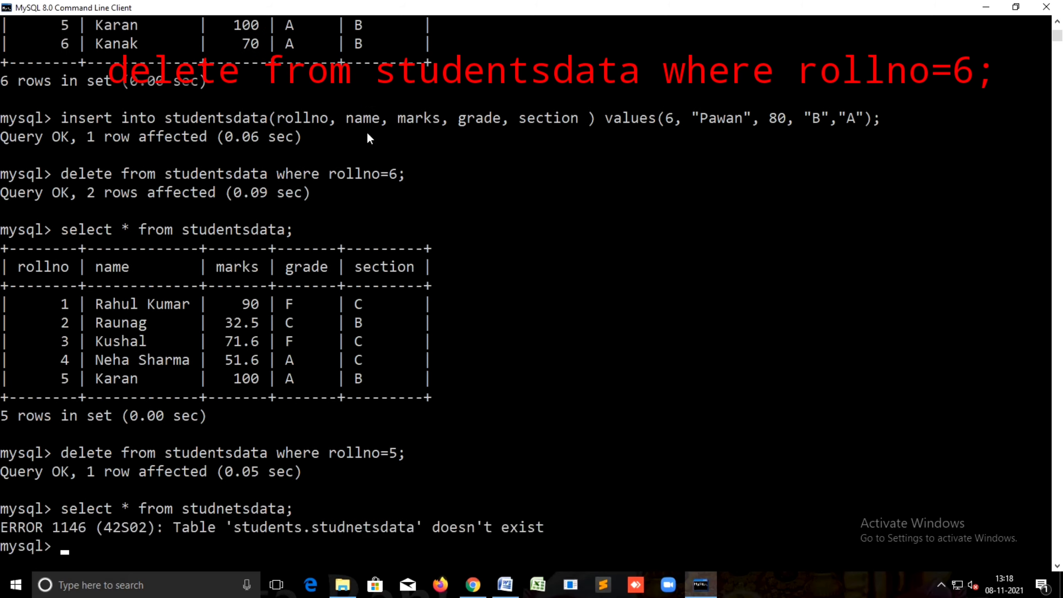
mouse_move(254, 505)
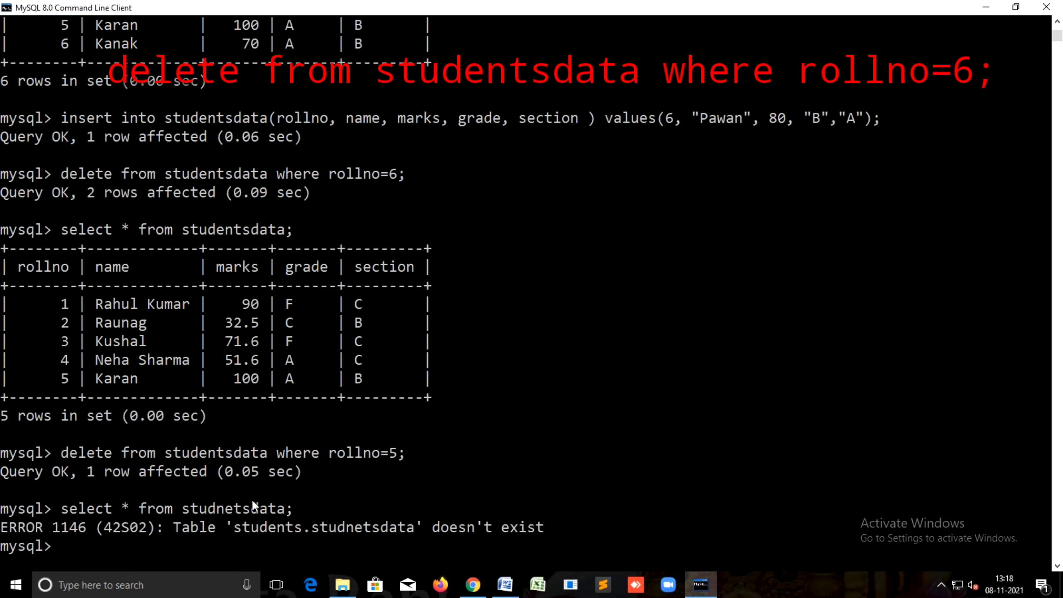
Delete roll number 5 (Karan) and list the remaining four students.
text(delete from studentsdata where rollno=5;)
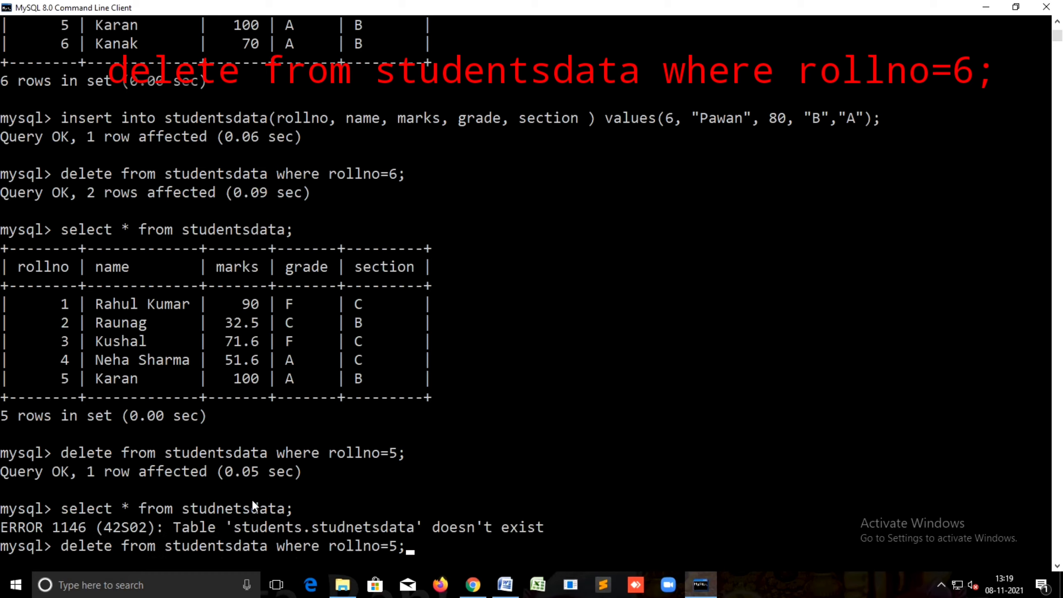
key(Backspace)
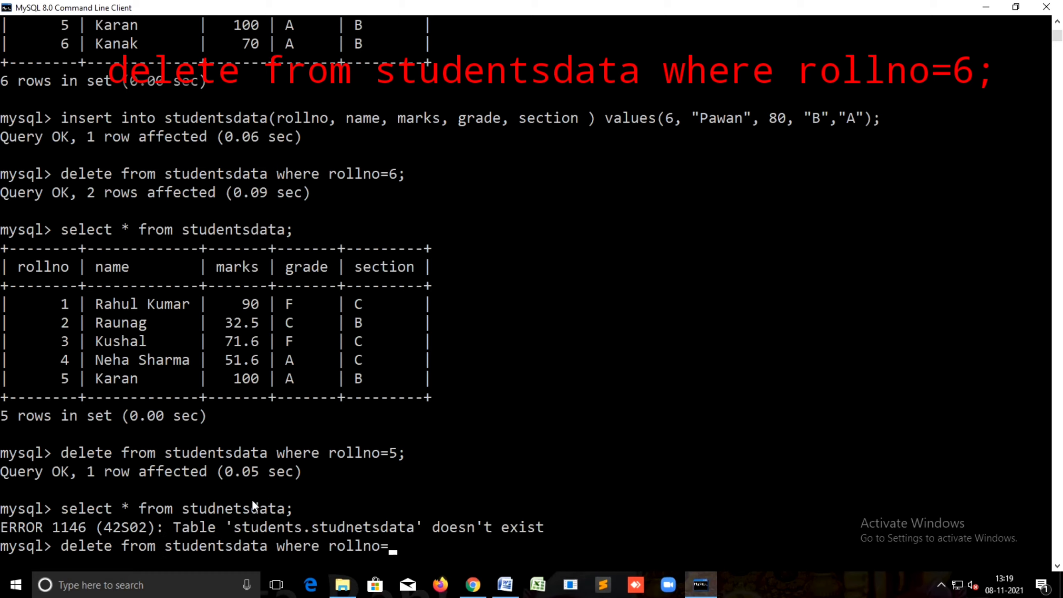
text(5)
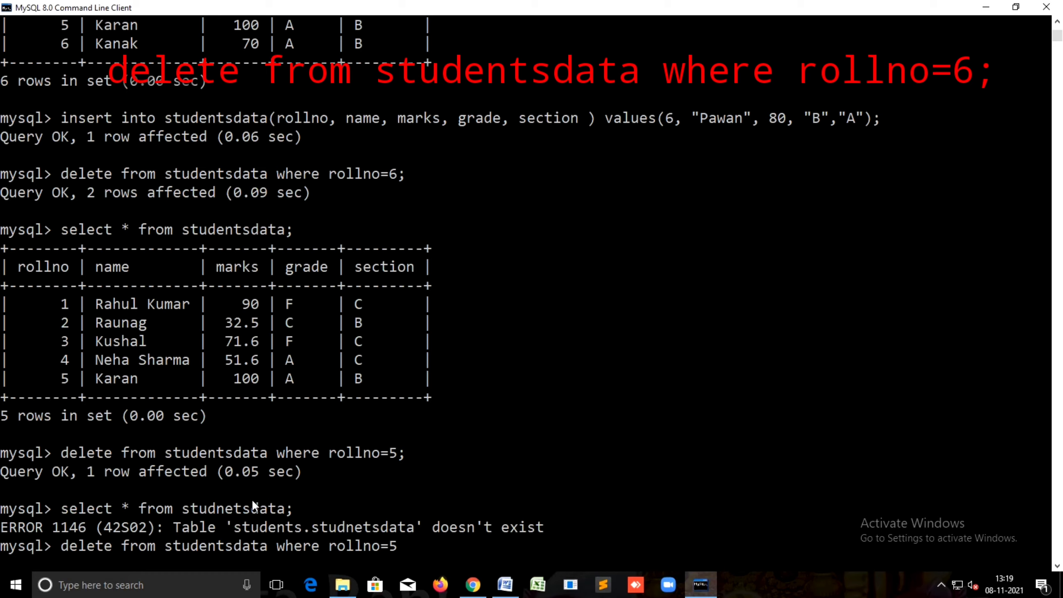
text(;)
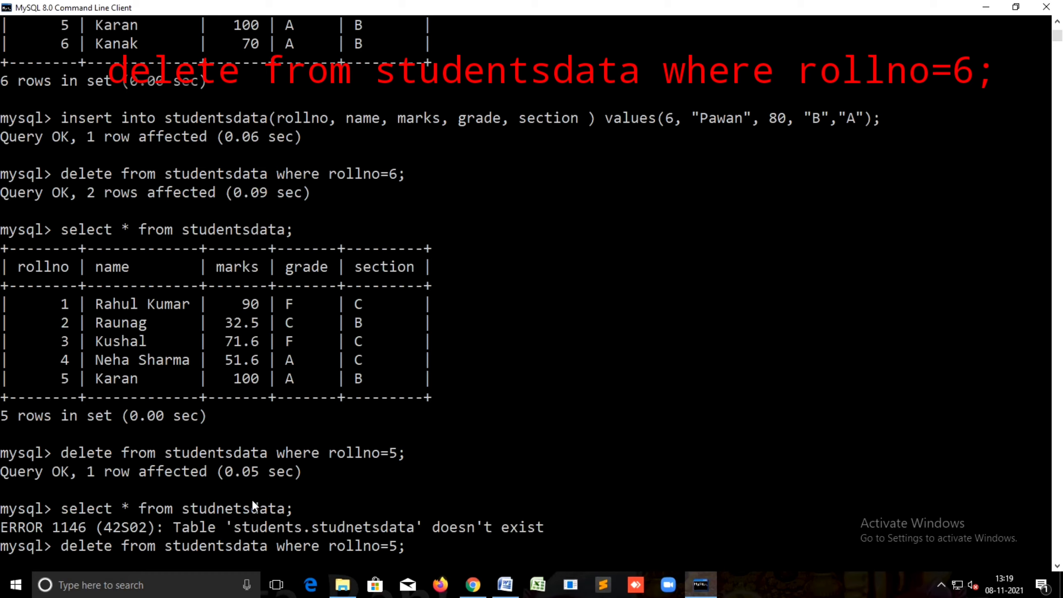
mouse_move(294, 520)
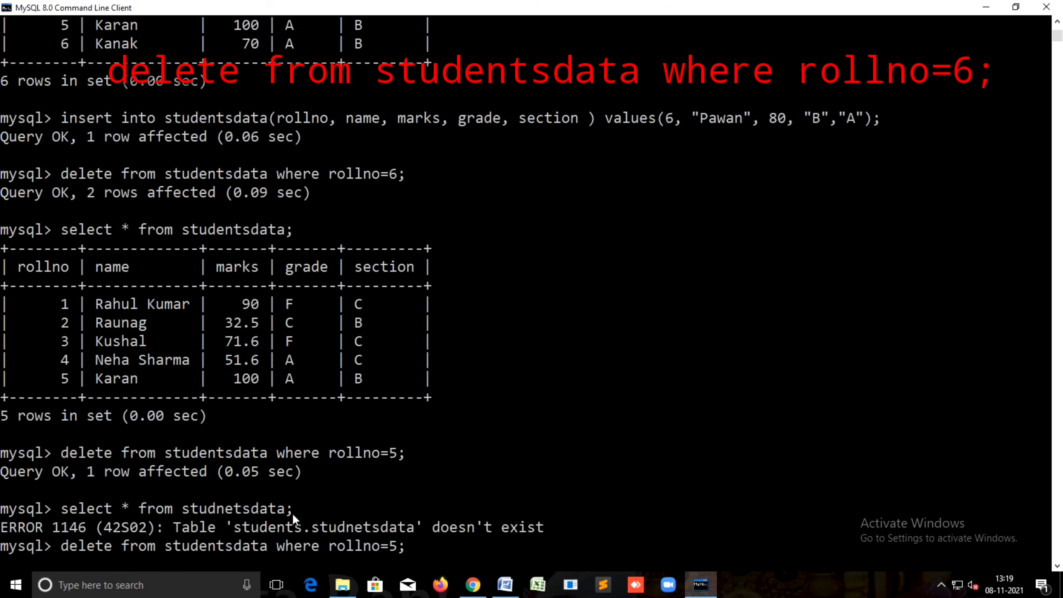
mouse_move(407, 545)
text(select * from studentsdata;)
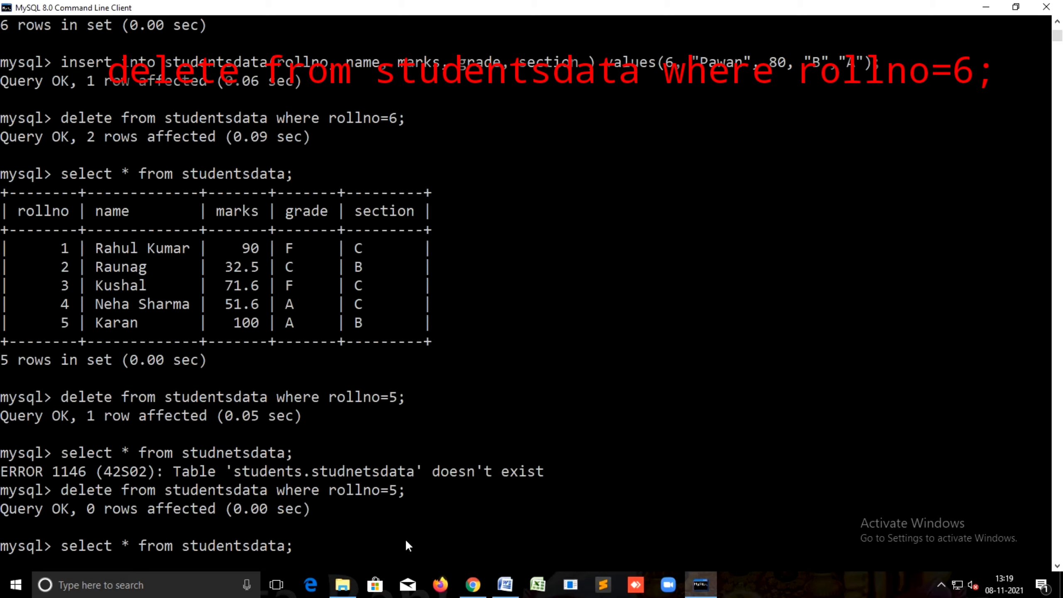
key(enter)
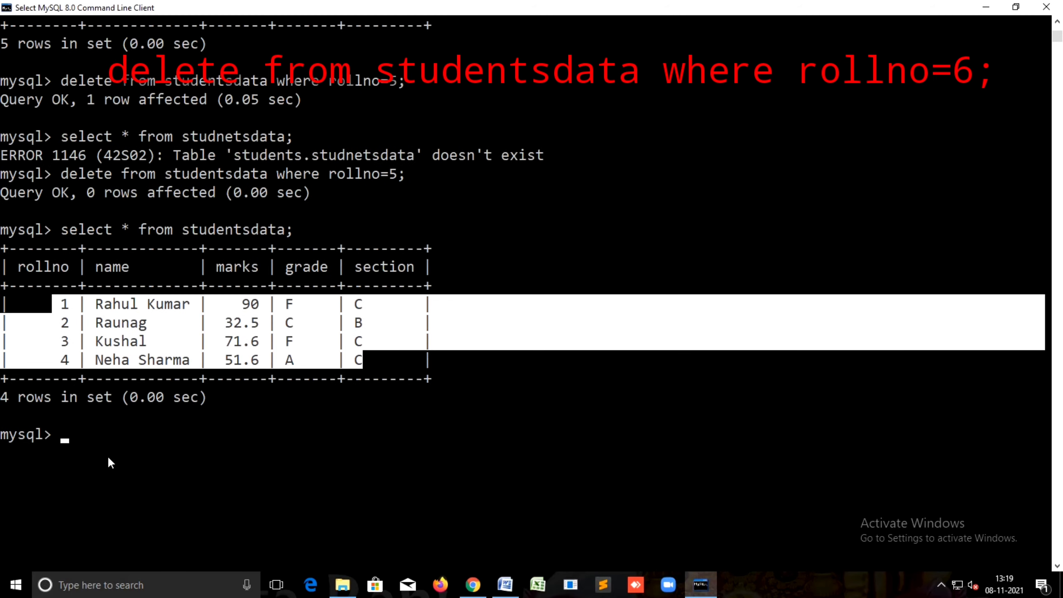
text(select * from studentsdata;)
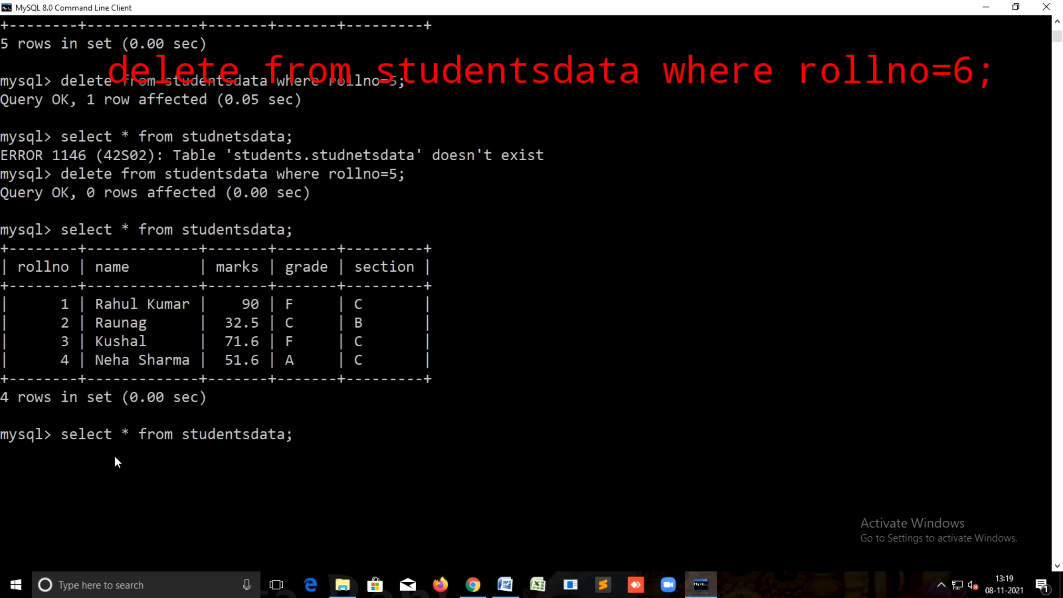
text(delete from studentsdata where rollno=;)
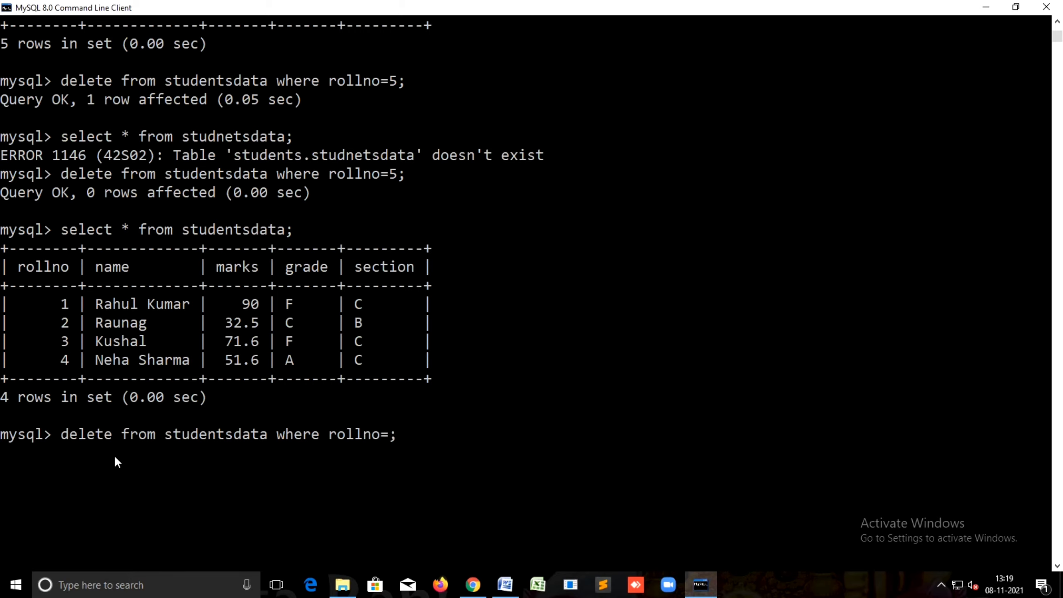
text(4)
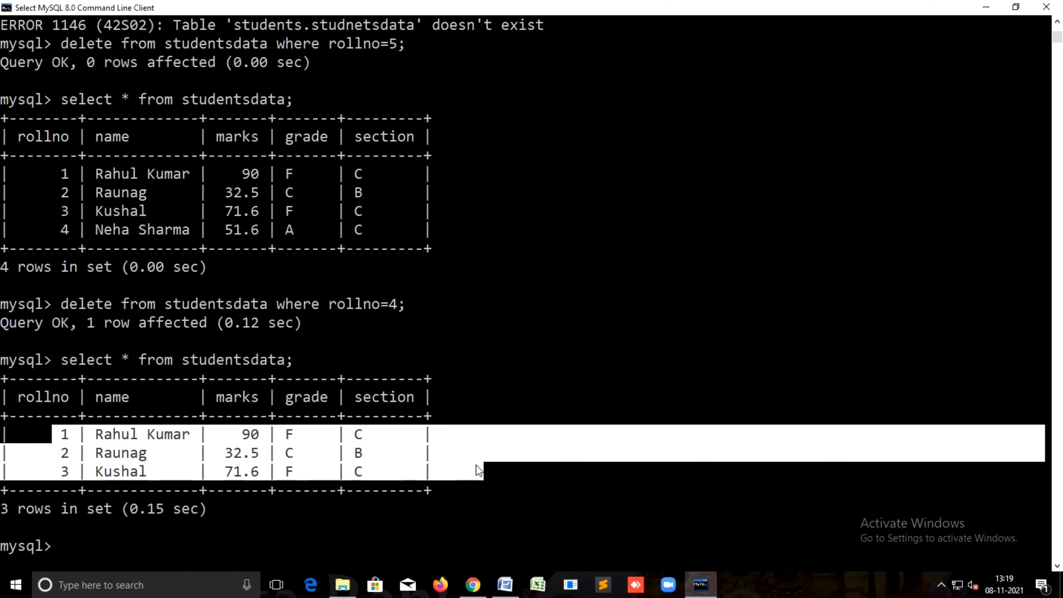
text(delete from studentsdata where rollno=5;)
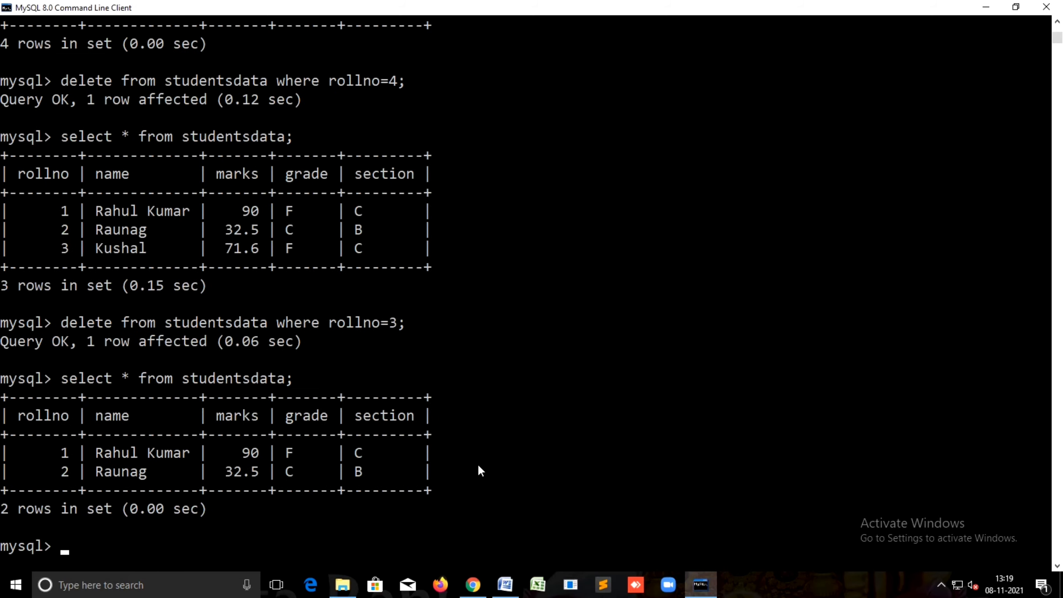
Type an unexecuted DELETE for rollno 4 and select its rollno=4 condition.
drag(62, 471, 386, 471)
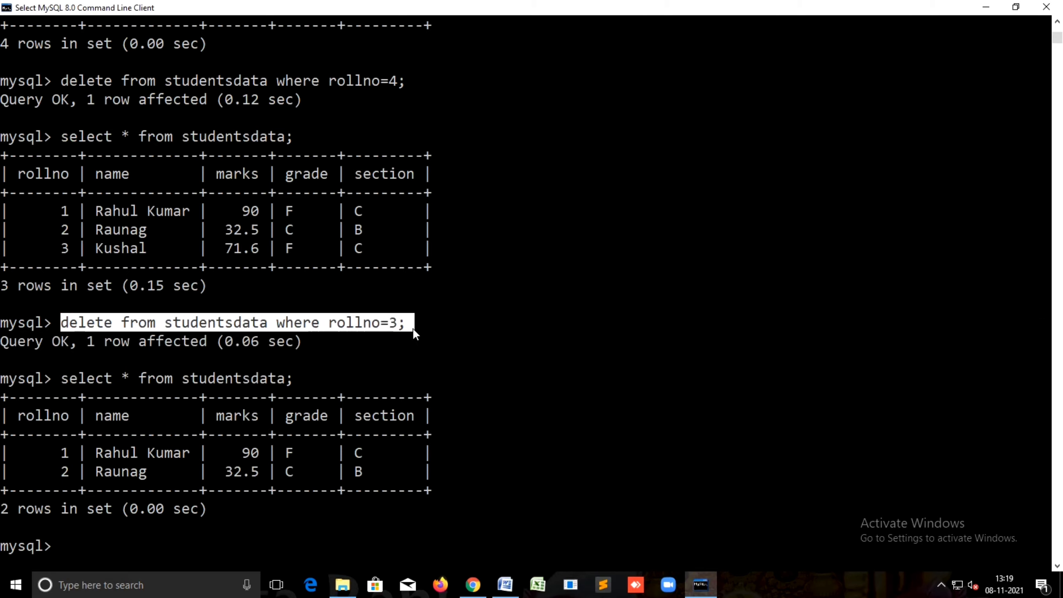
text(delete from studentsdata where rollno=4;)
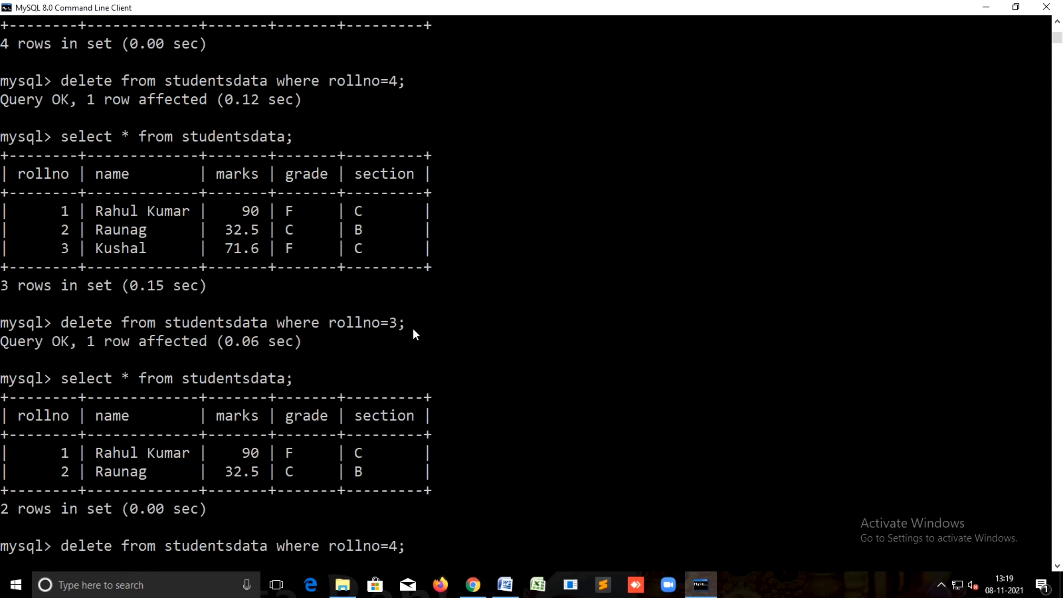
drag(61, 545, 379, 546)
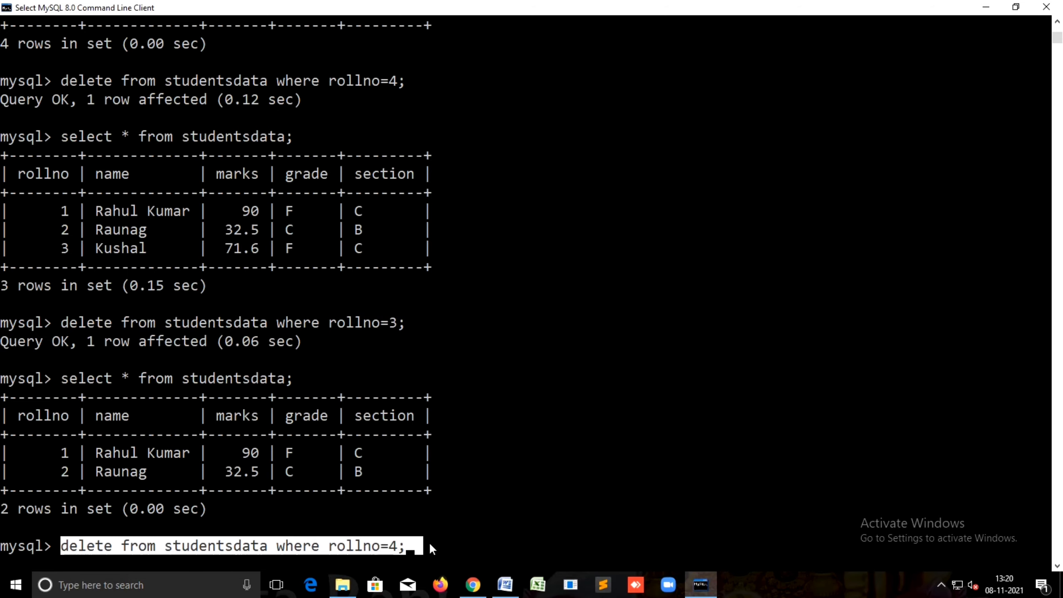
double_click(366, 546)
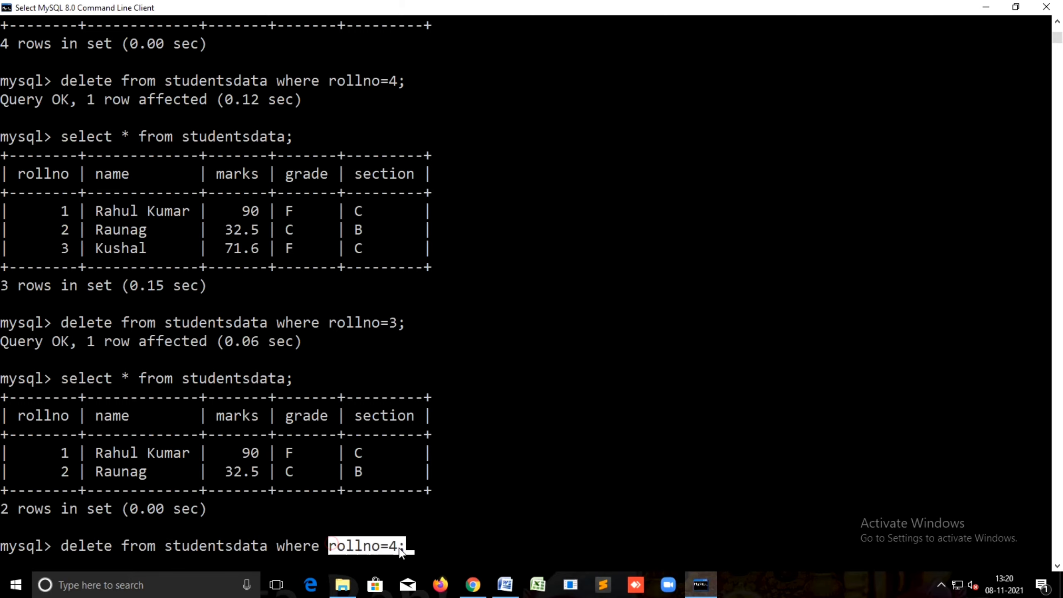